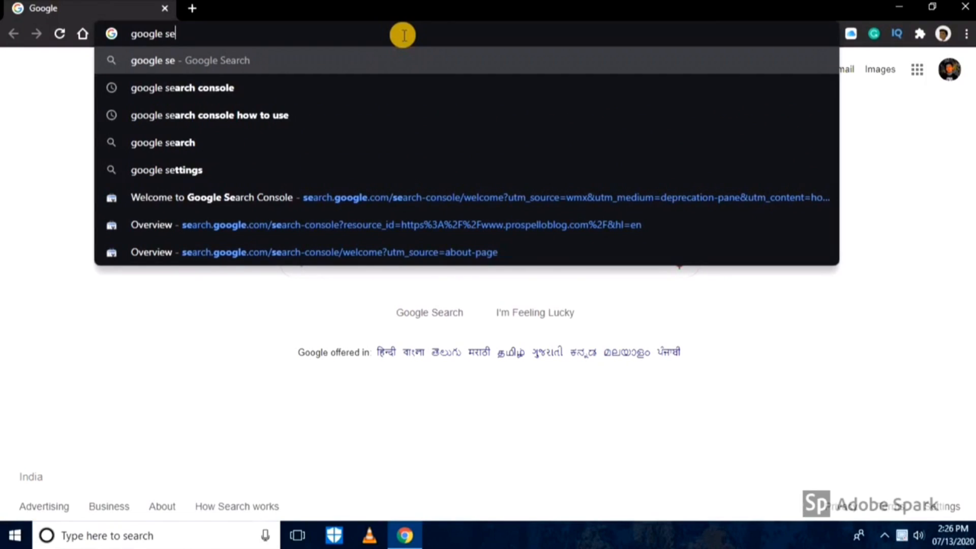
Search Google for 'google search console' and open the Search Console Tools result
left_click(182, 87)
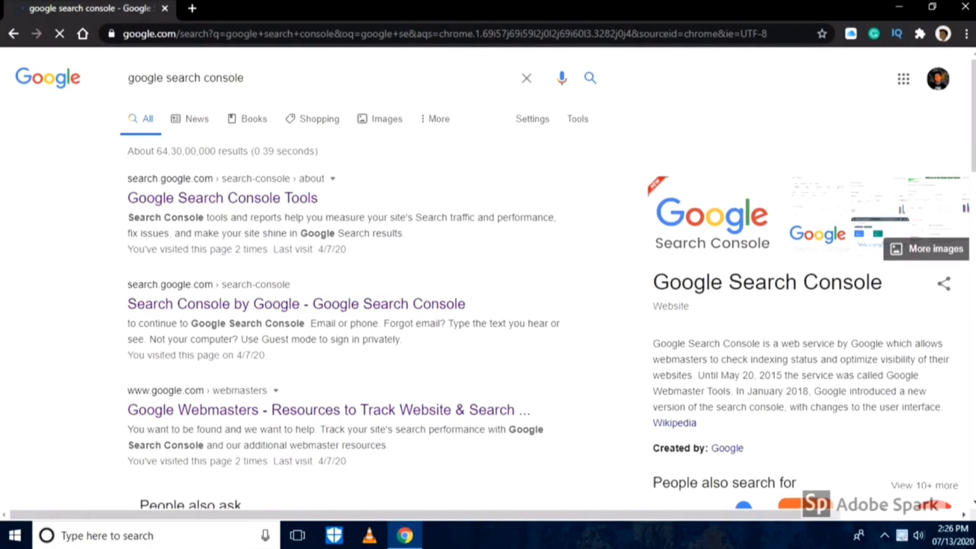
left_click(222, 198)
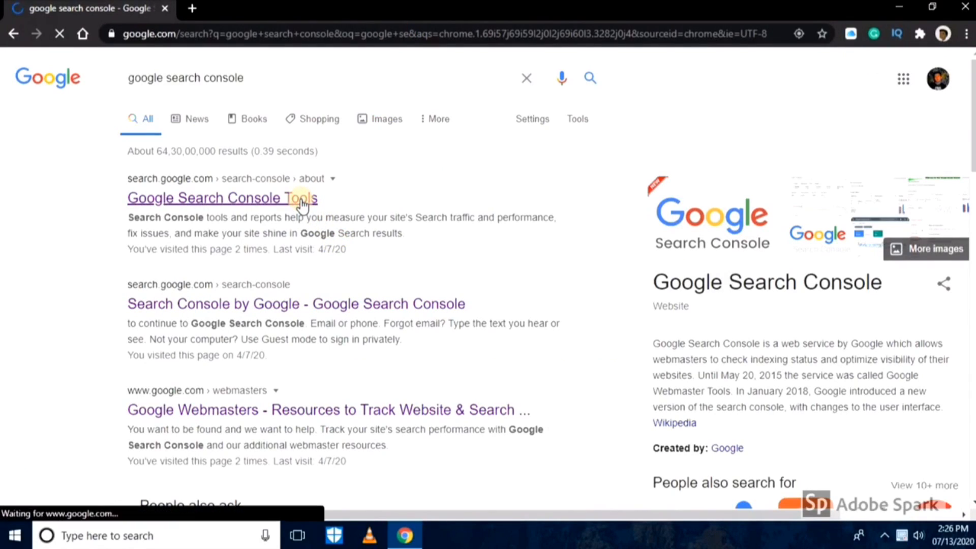
left_click(222, 199)
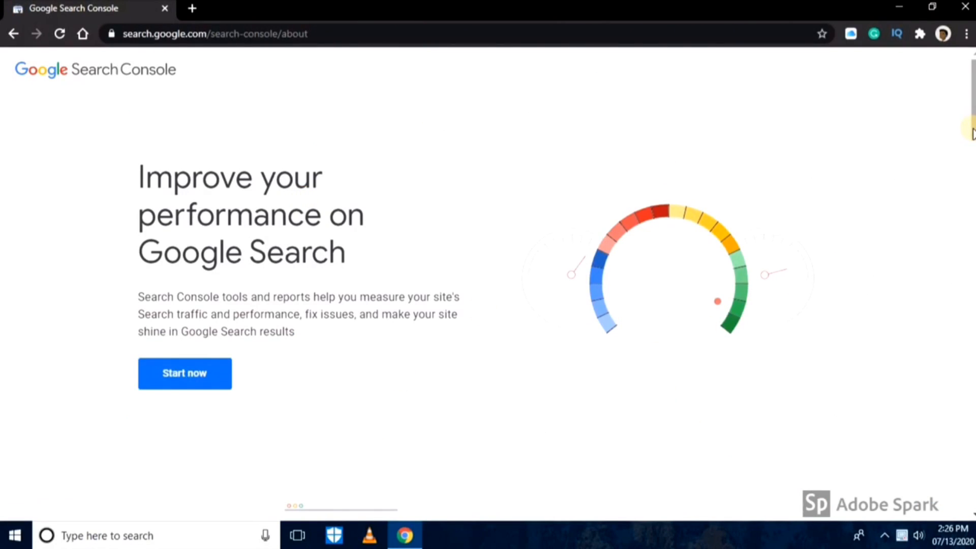
Start a new domain property and enter prospelloblog.com in the Domain box
scroll("down", 3)
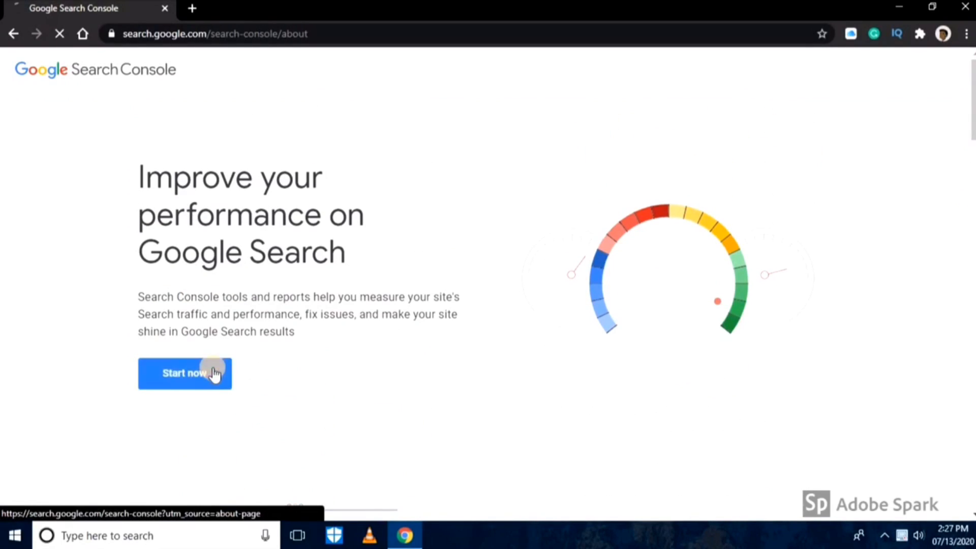
type("prospelloblog.com")
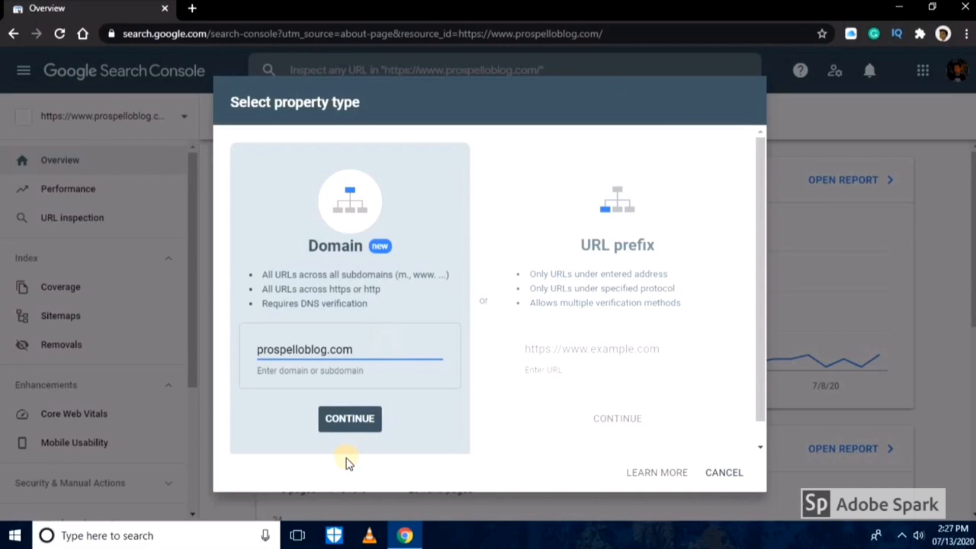
Continue with prospelloblog.com as a Domain property and dismiss the 'Ownership auto verified' notice
left_click(349, 418)
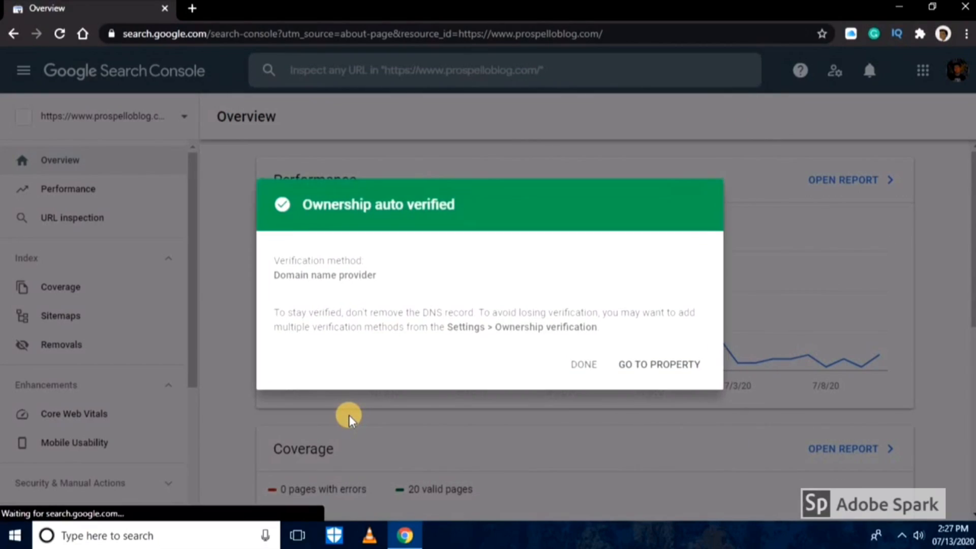
left_click(583, 364)
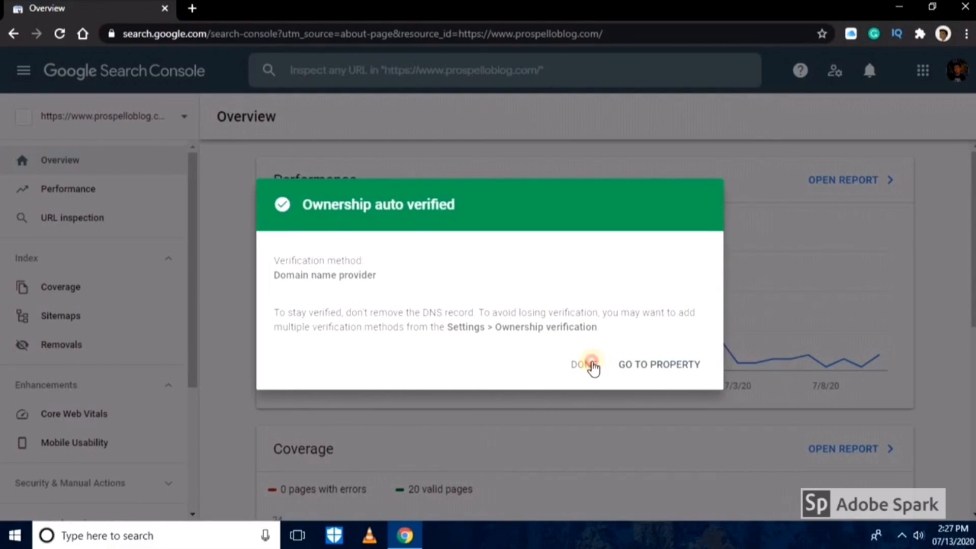
left_click(584, 364)
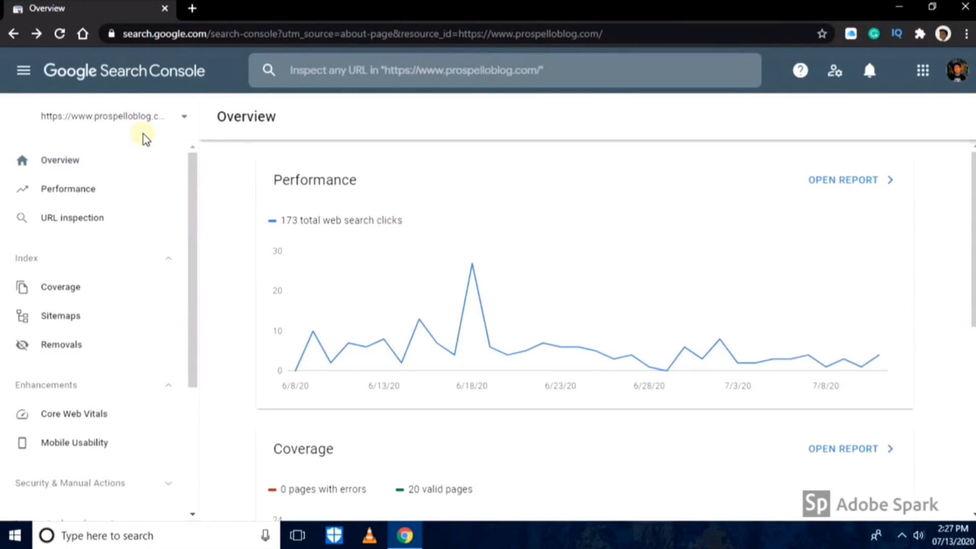
mouse_move(135, 193)
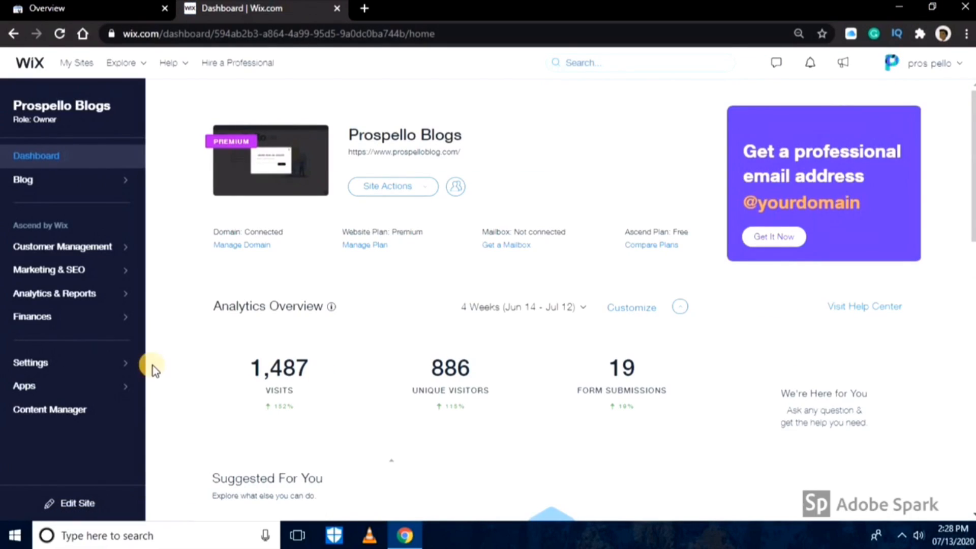
Open the Settings overview for the Prospello Blogs site from the Wix dashboard sidebar
left_click(29, 362)
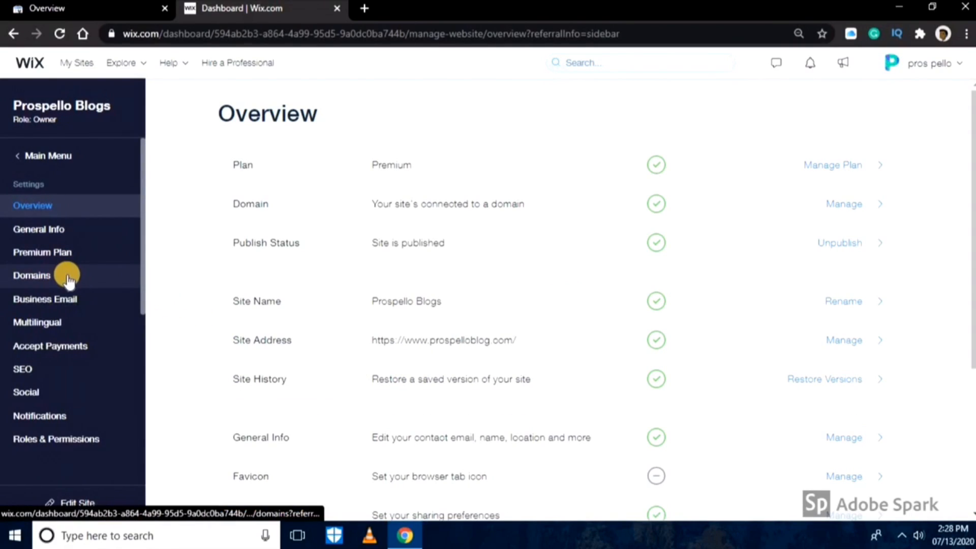
Go to Domains and choose Manage DNS Records for prospelloblog.com
left_click(31, 275)
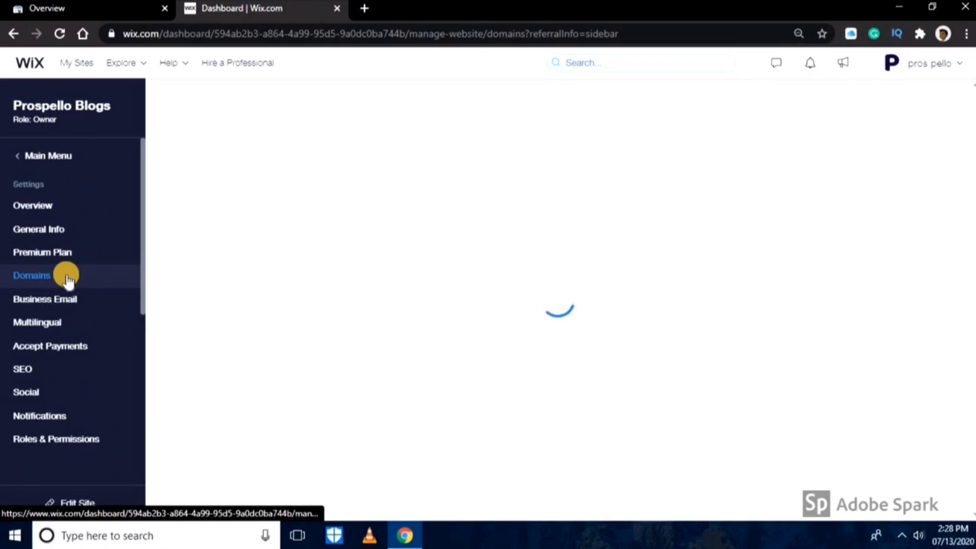
left_click(31, 276)
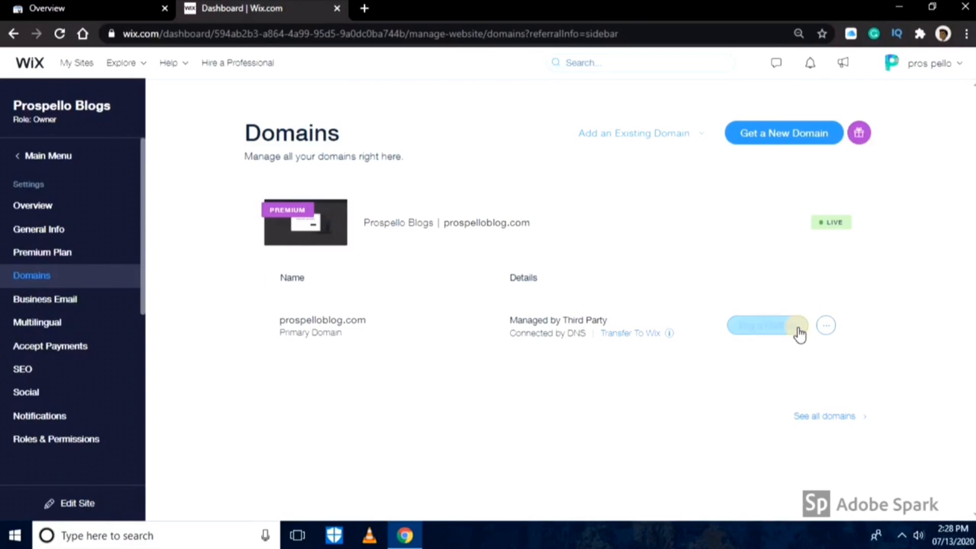
left_click(825, 326)
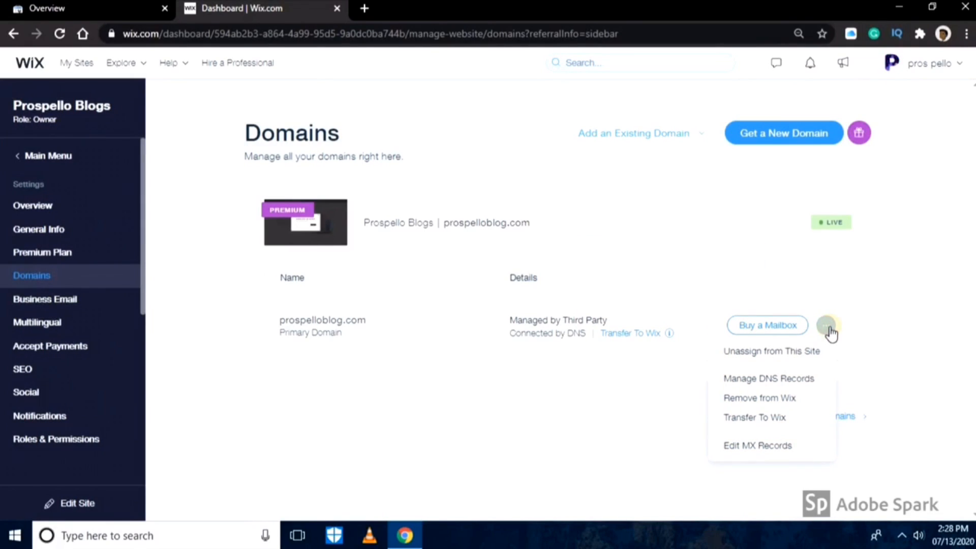
left_click(768, 378)
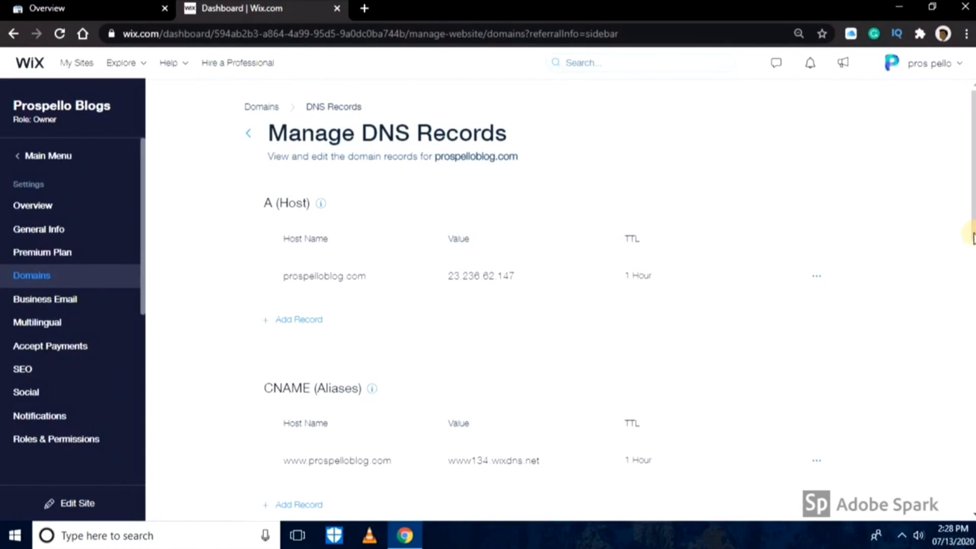
Add a new TXT record row under TXT (Text) and focus its Value field
scroll("down", 3)
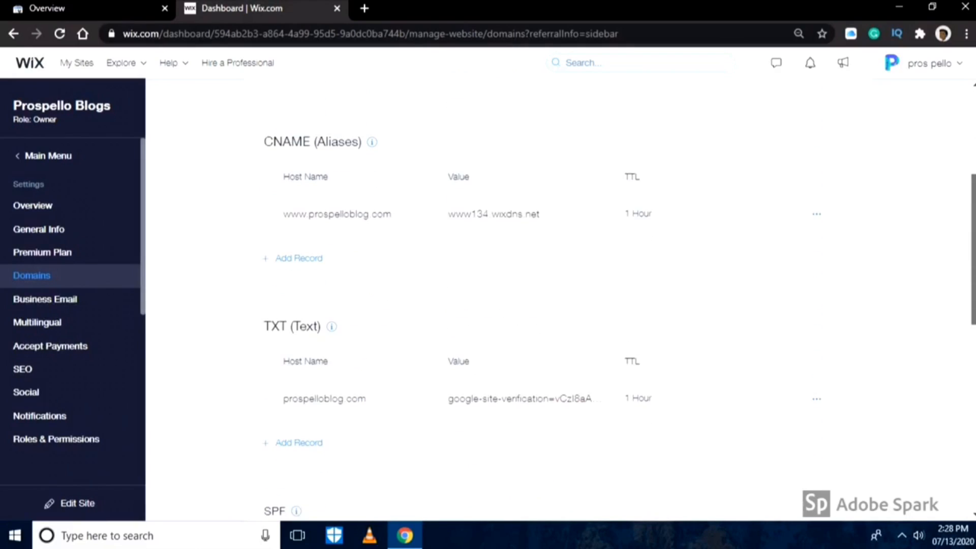
scroll("down", 3)
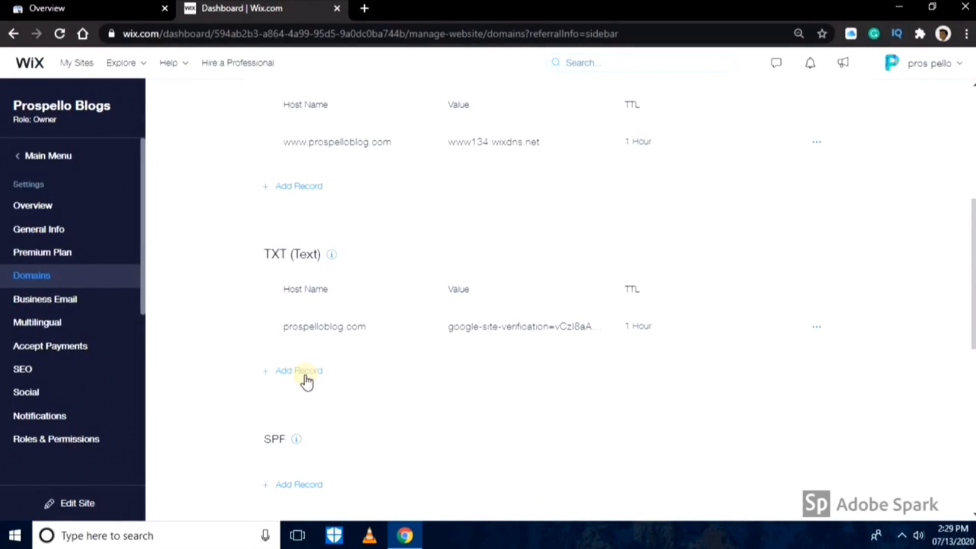
left_click(299, 371)
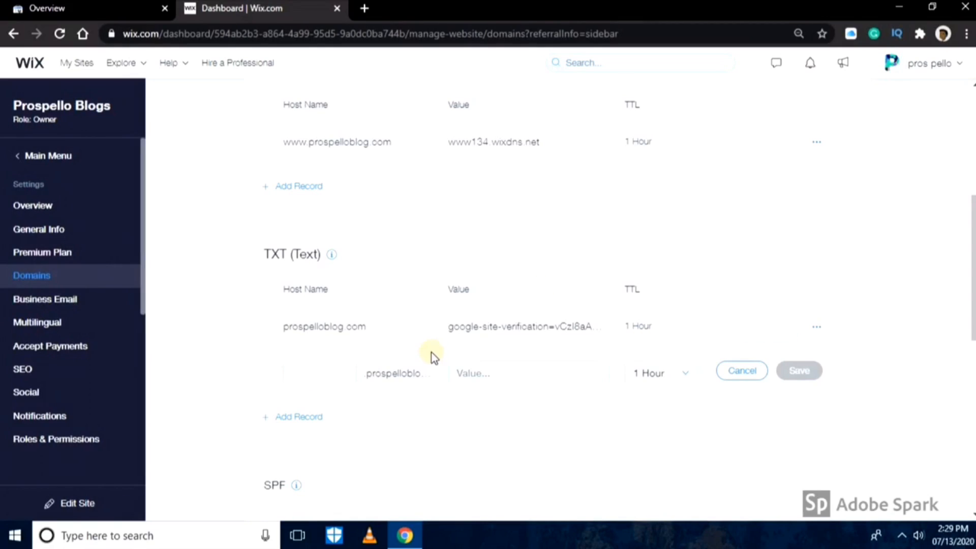
left_click(528, 373)
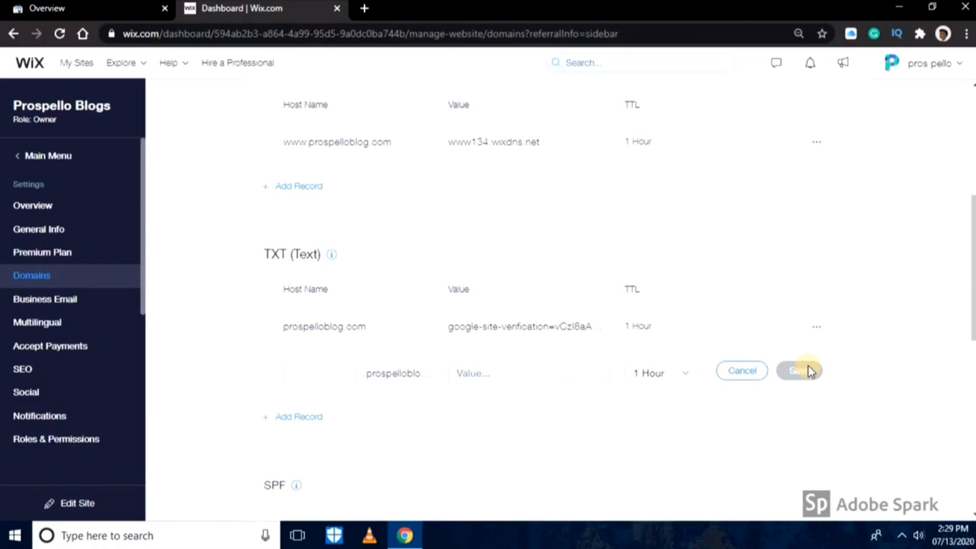
scroll("down", 3)
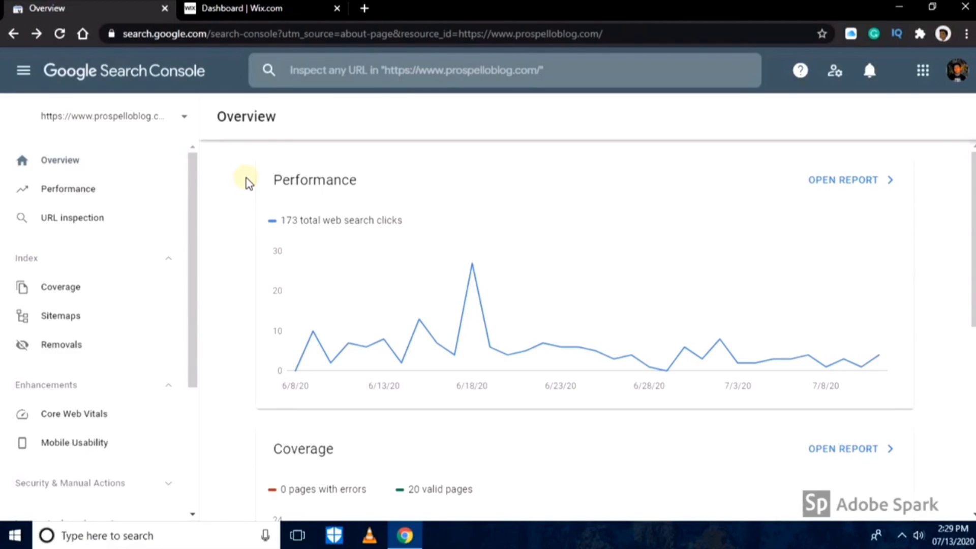
Switch back to the 'Dashboard | Wix.com' browser tab showing the DNS records
left_click(255, 8)
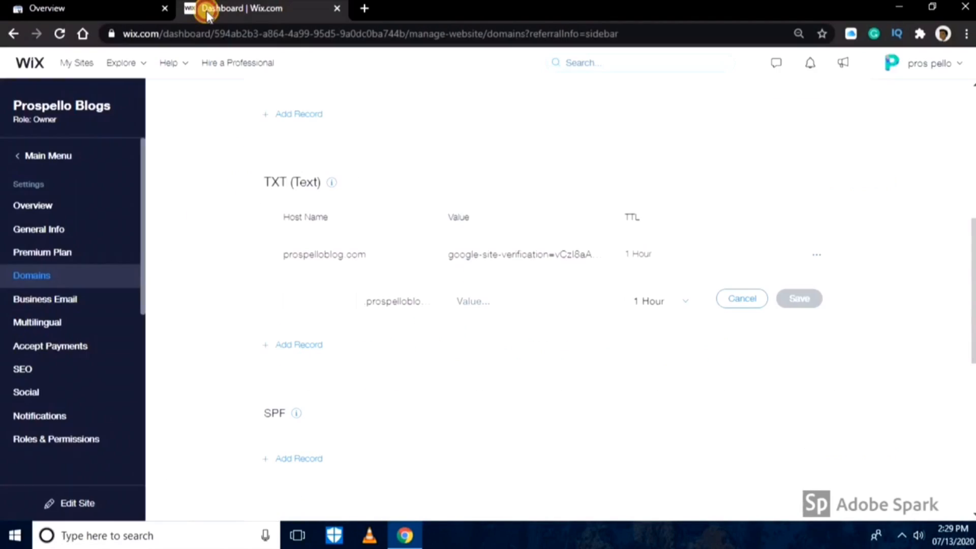